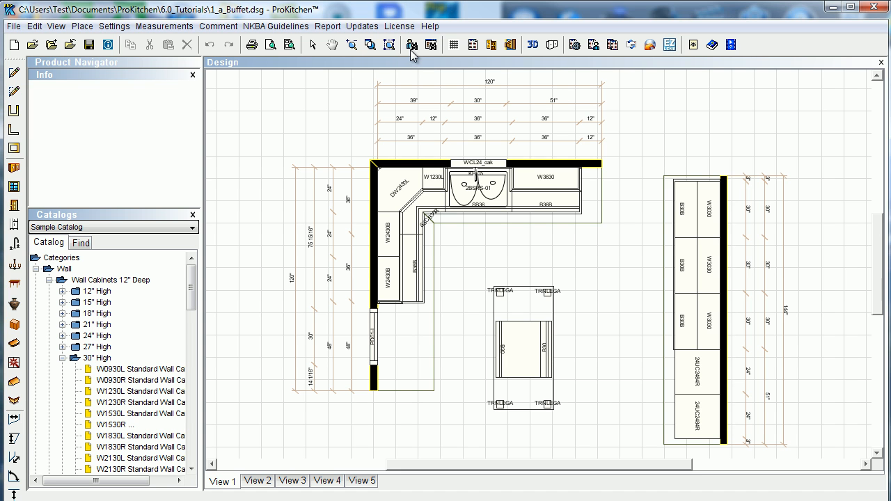
pyautogui.moveTo(453, 45)
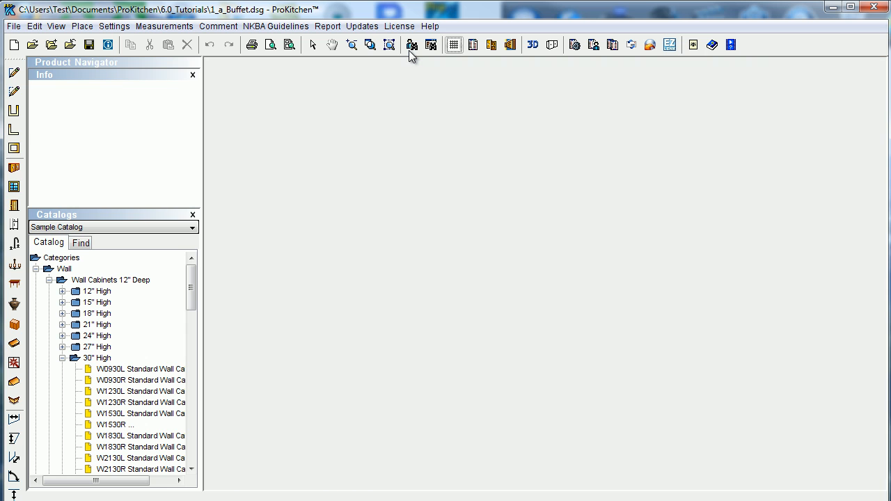
pyautogui.moveTo(413, 153)
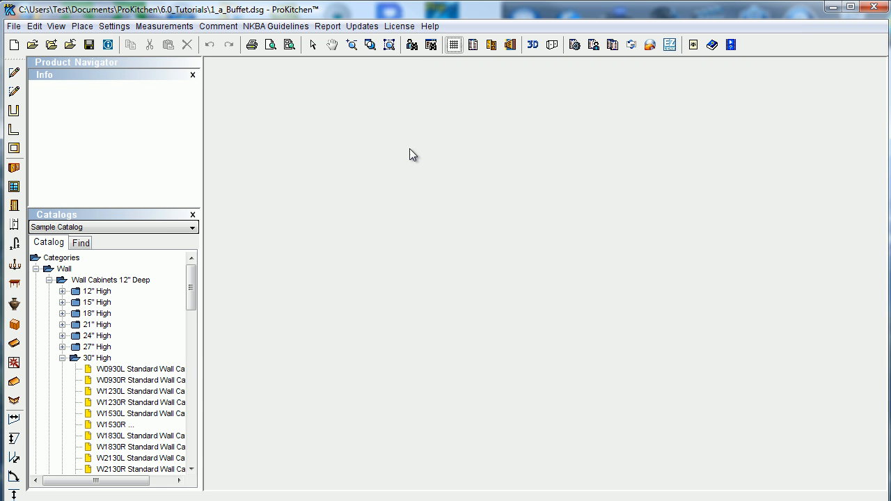
pyautogui.moveTo(417, 211)
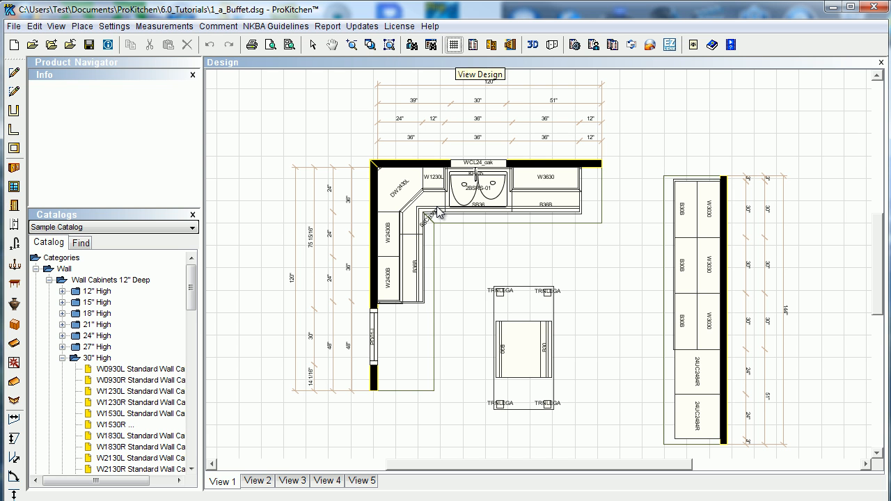
# Show the Design window with the kitchen floor plan again via View Design
pyautogui.click(490, 45)
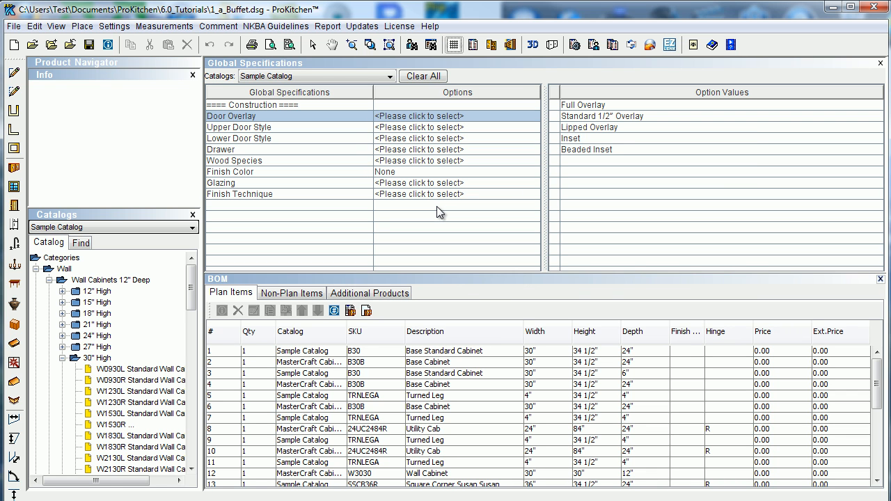
pyautogui.moveTo(401, 210)
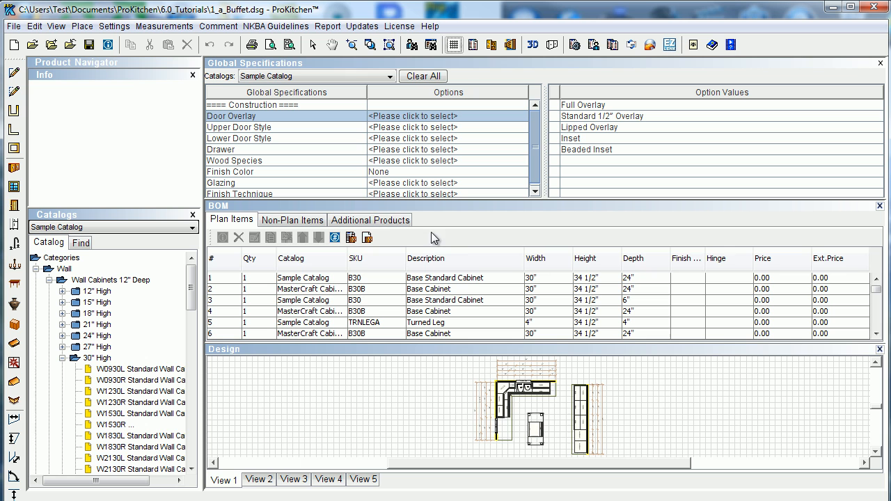
pyautogui.moveTo(482, 225)
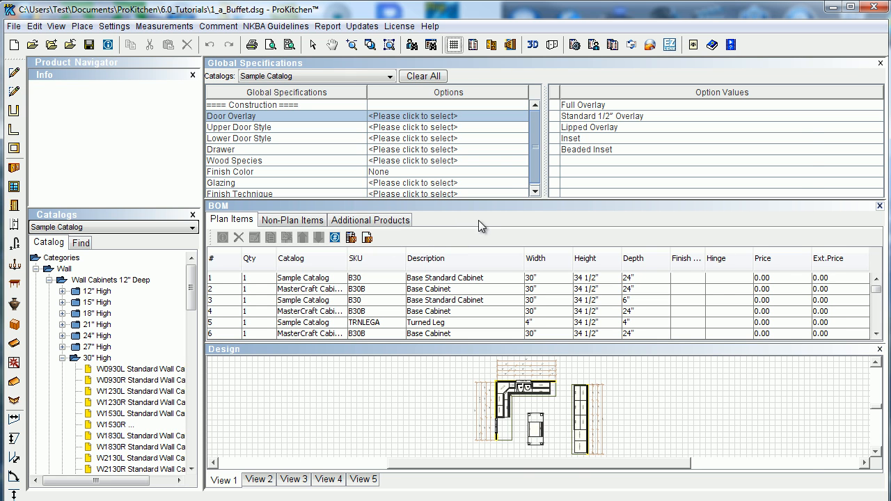